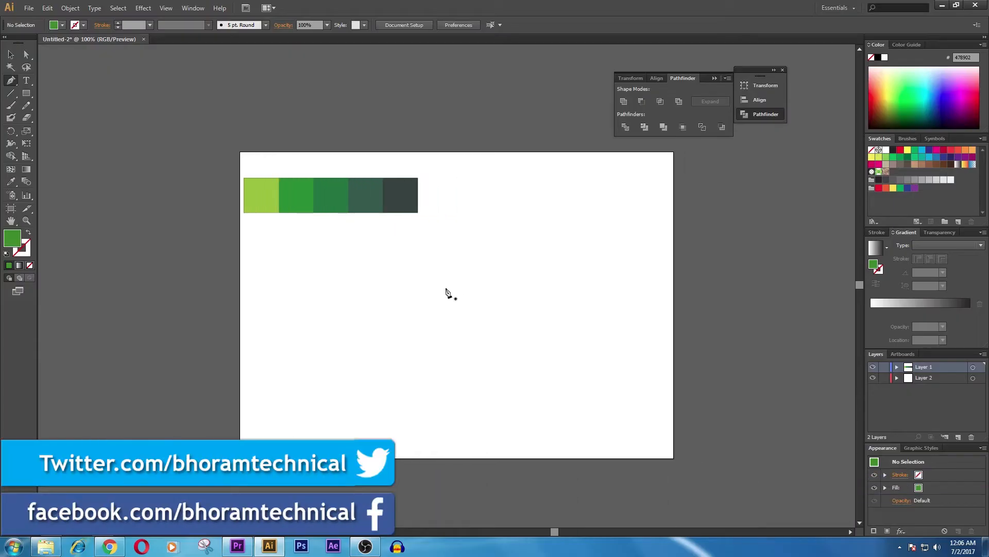
mouse_move(646, 169)
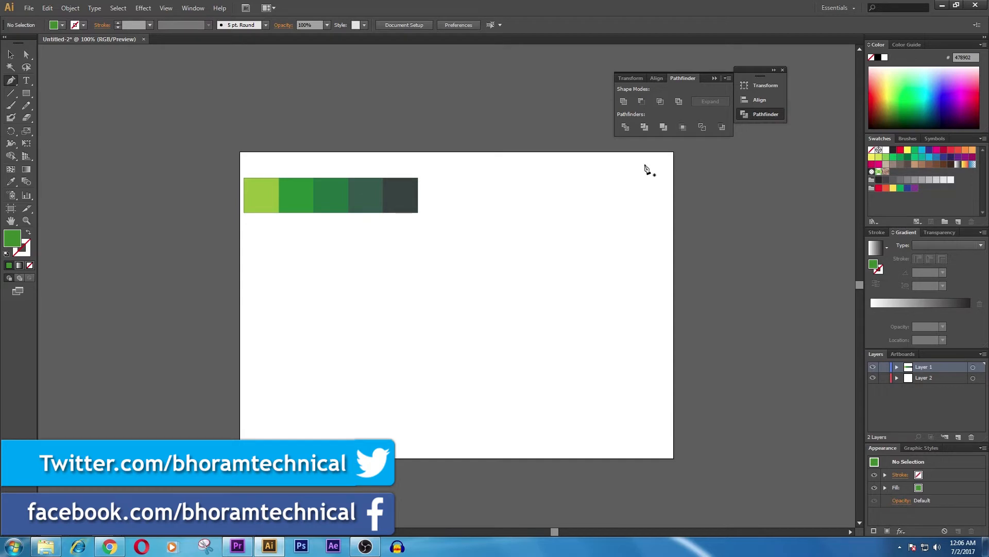
Zoom in and draw four curved 4 pt black-stroked grass blades, one of them short
drag(374, 253, 630, 253)
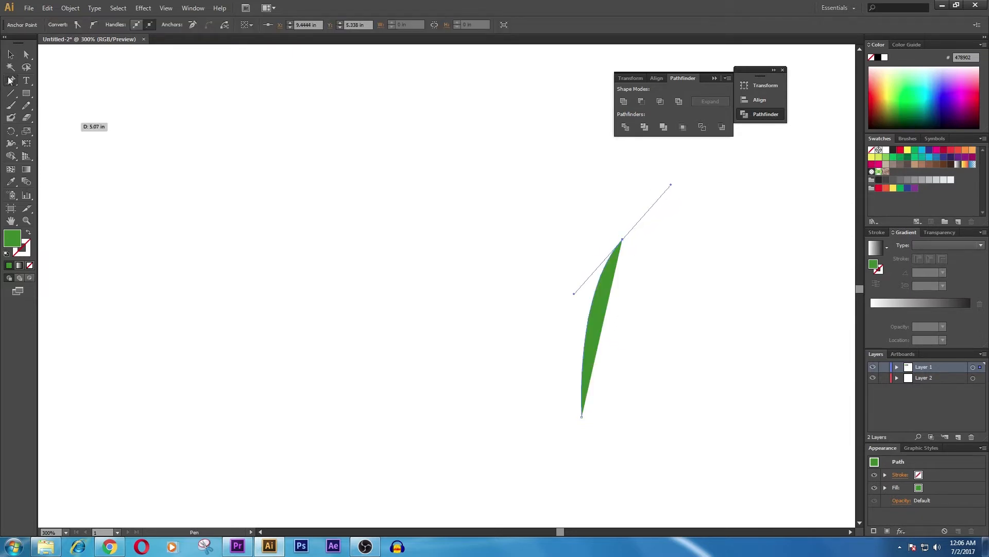
click(9, 54)
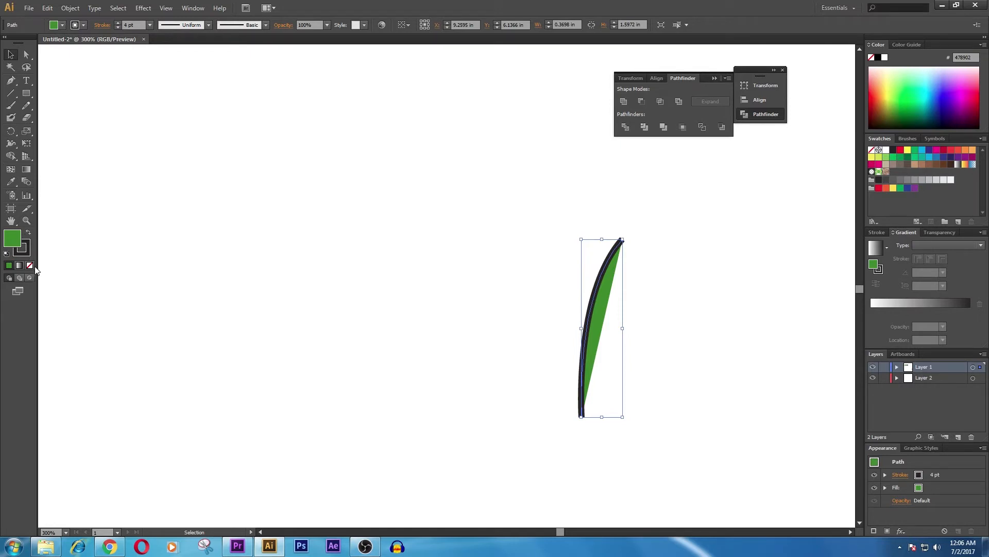
mouse_move(31, 266)
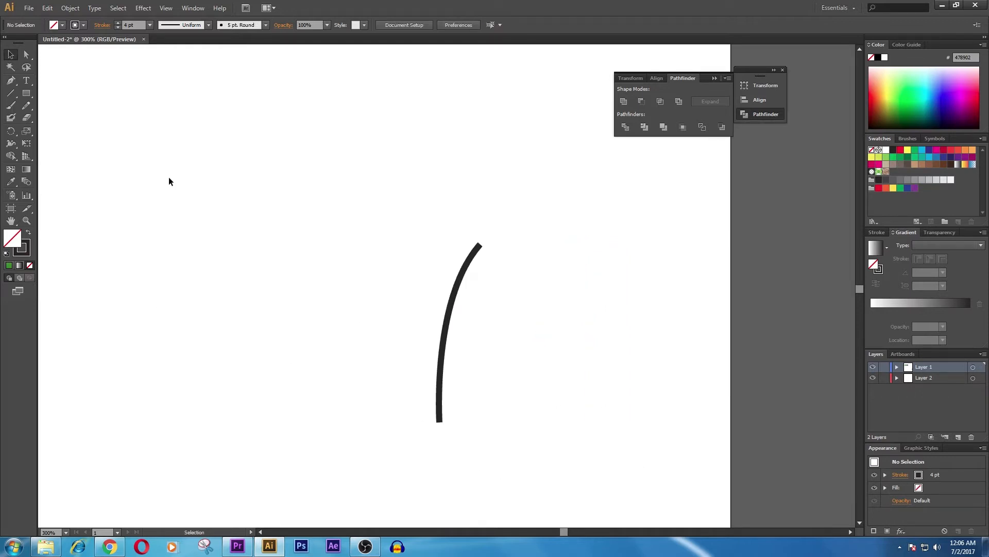
click(452, 332)
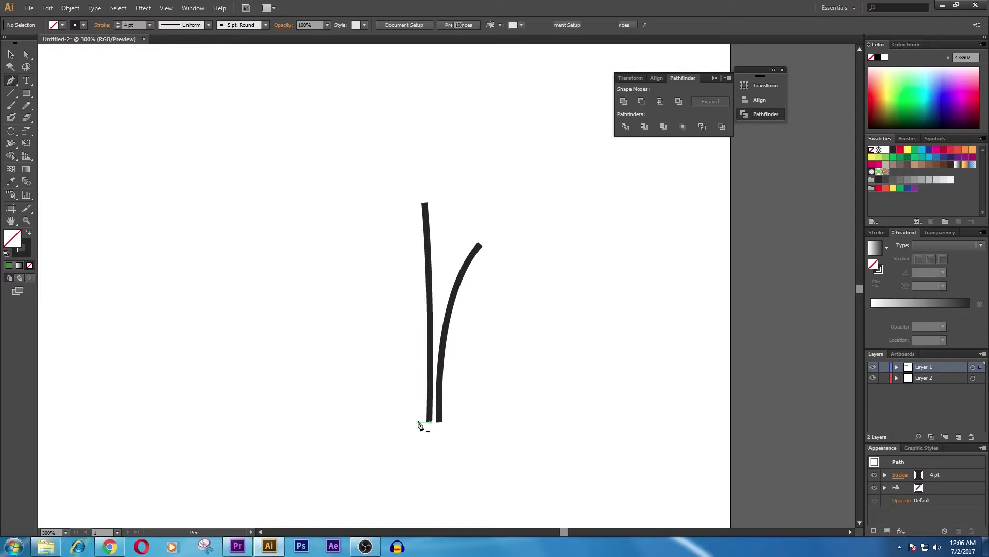
drag(417, 421, 383, 293)
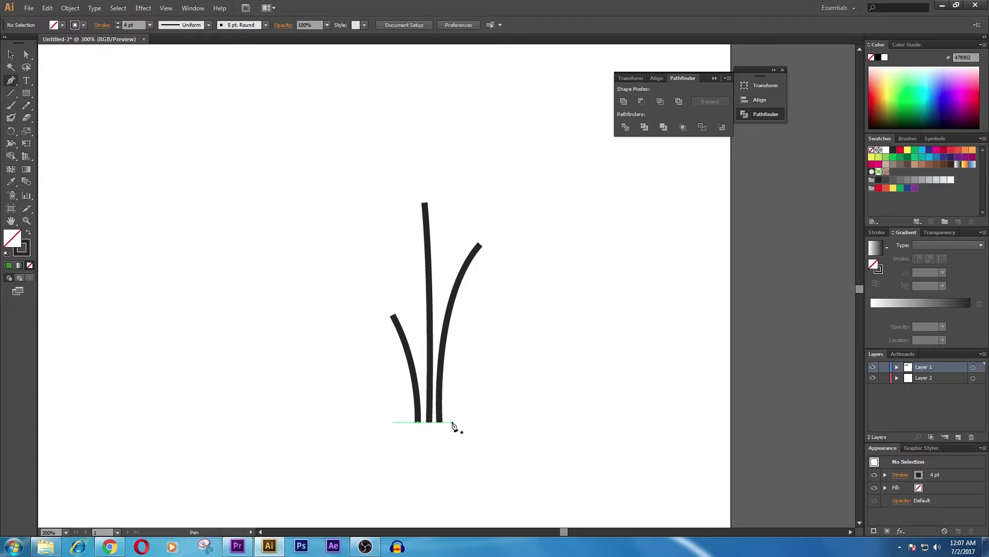
click(452, 421)
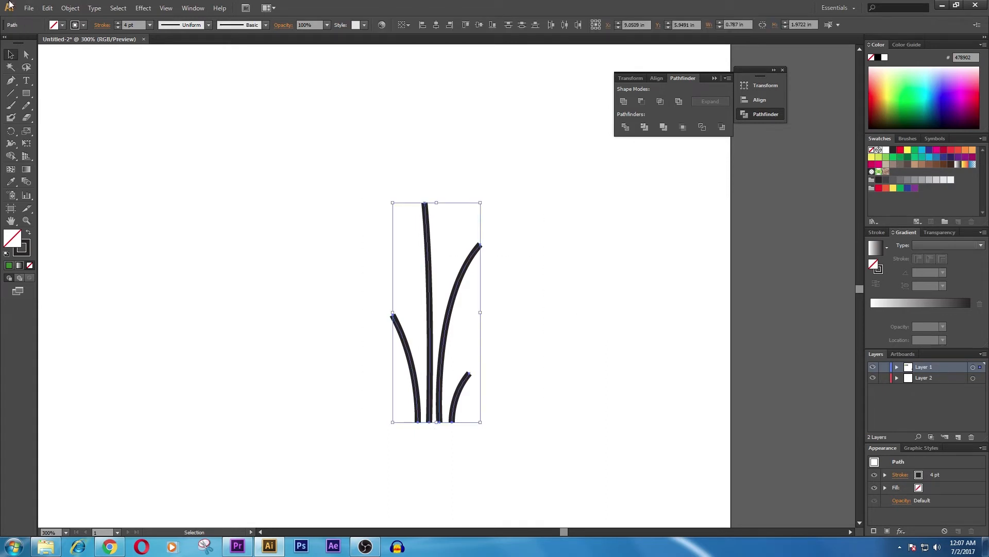
Thicken the blade strokes to 5 pt, apply tapered Width Profile 4, and deselect
click(146, 23)
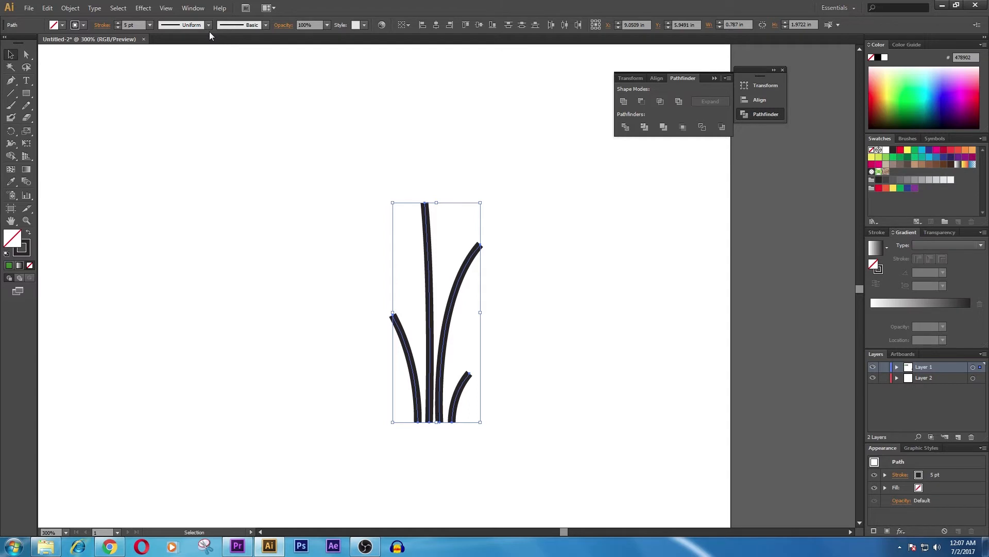
click(215, 25)
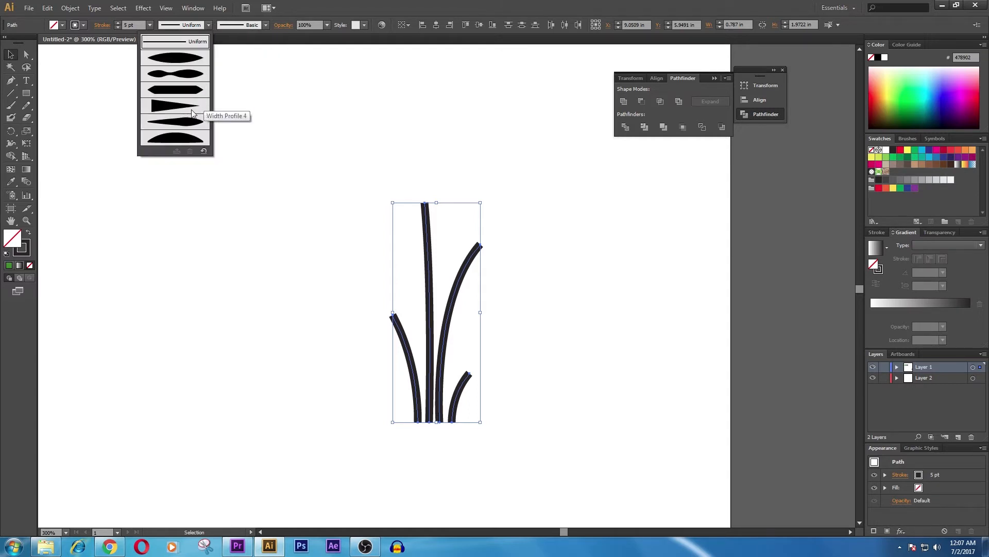
click(175, 106)
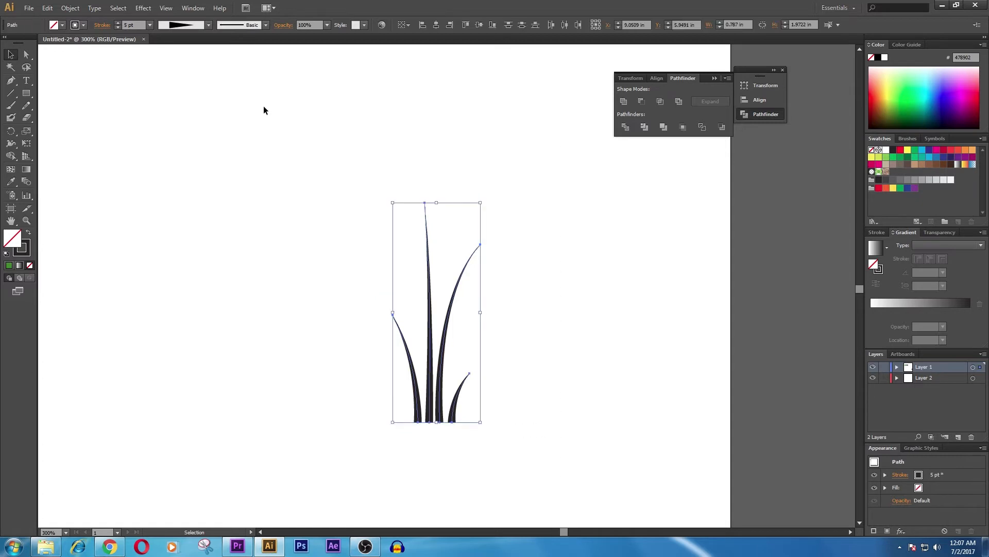
click(205, 24)
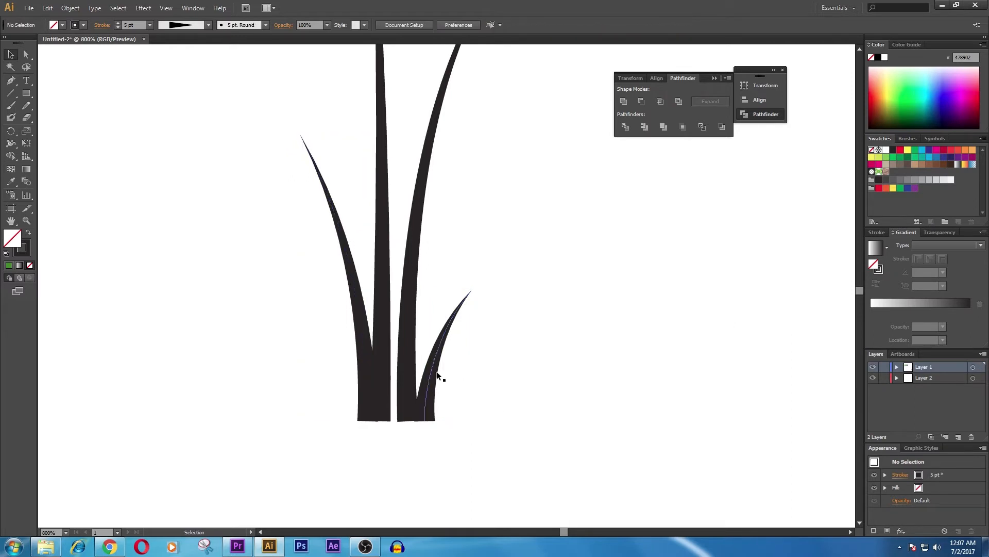
Push the short blade against the tuft and add a copied fifth blade curving right
drag(441, 354, 423, 360)
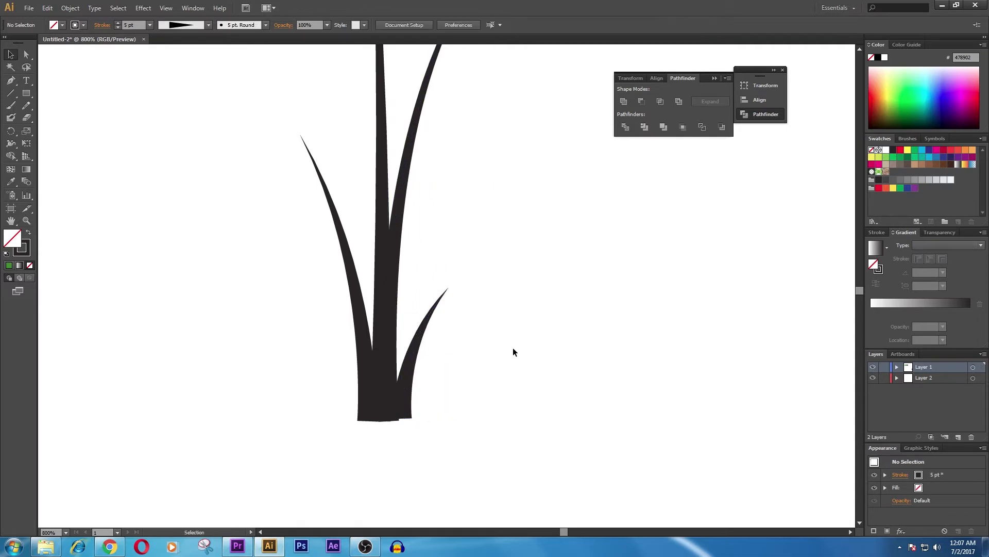
key(Ctrl+-)
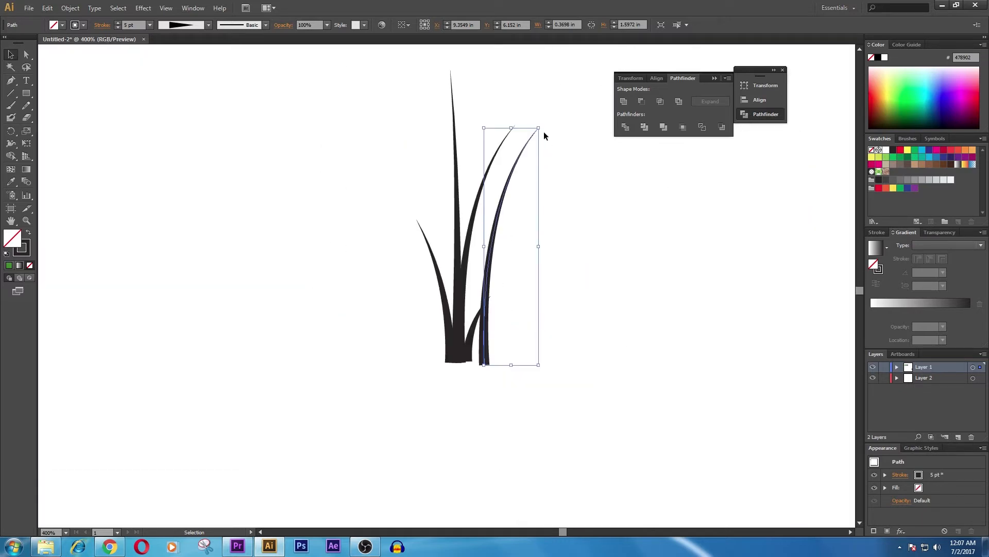
drag(538, 127, 545, 125)
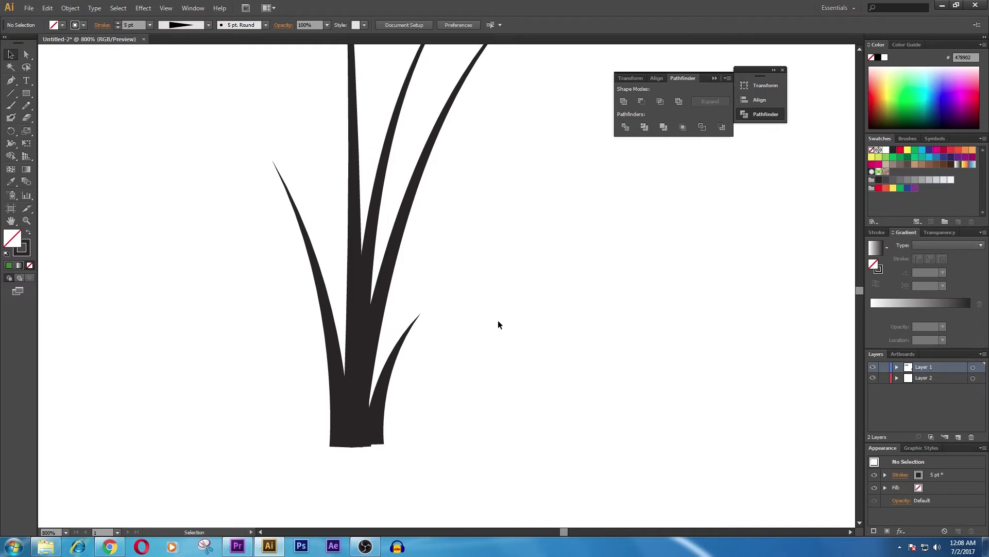
key(ctrl+minus)
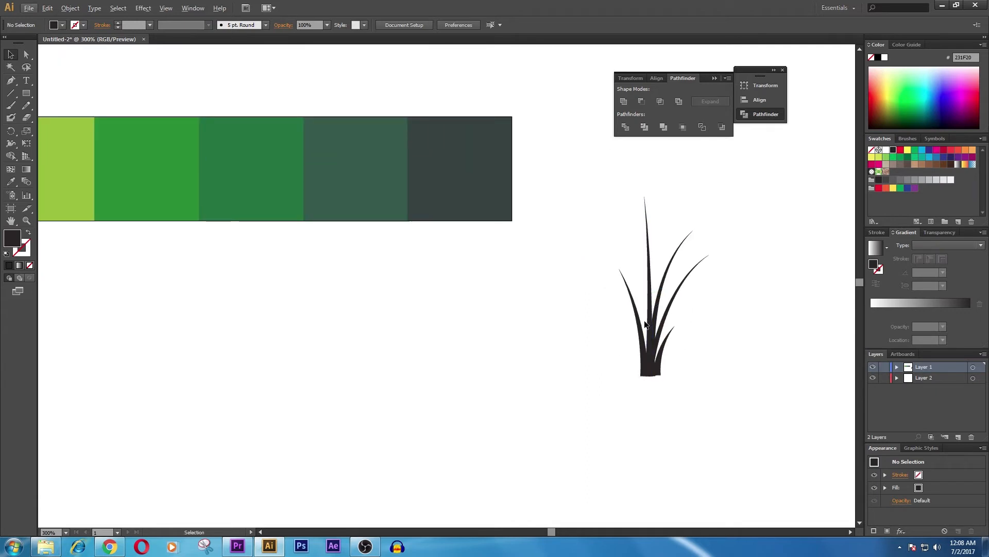
Colour the tall middle blade light green sampled from the swatch strip
click(634, 305)
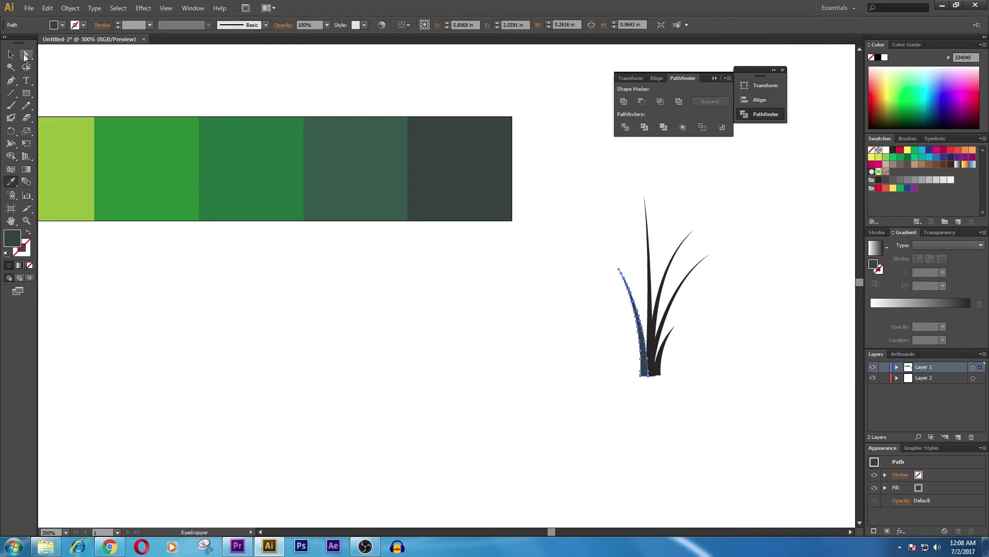
click(9, 53)
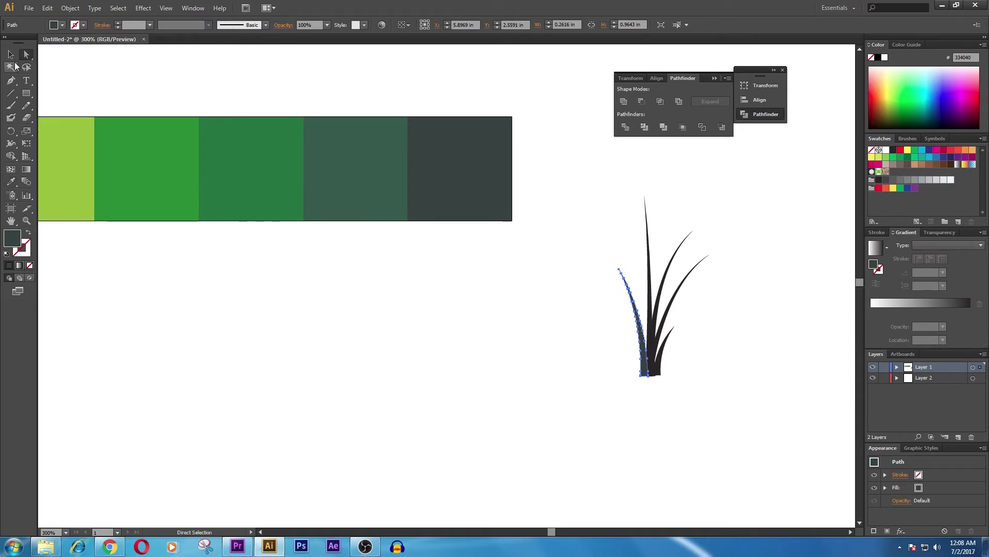
click(357, 163)
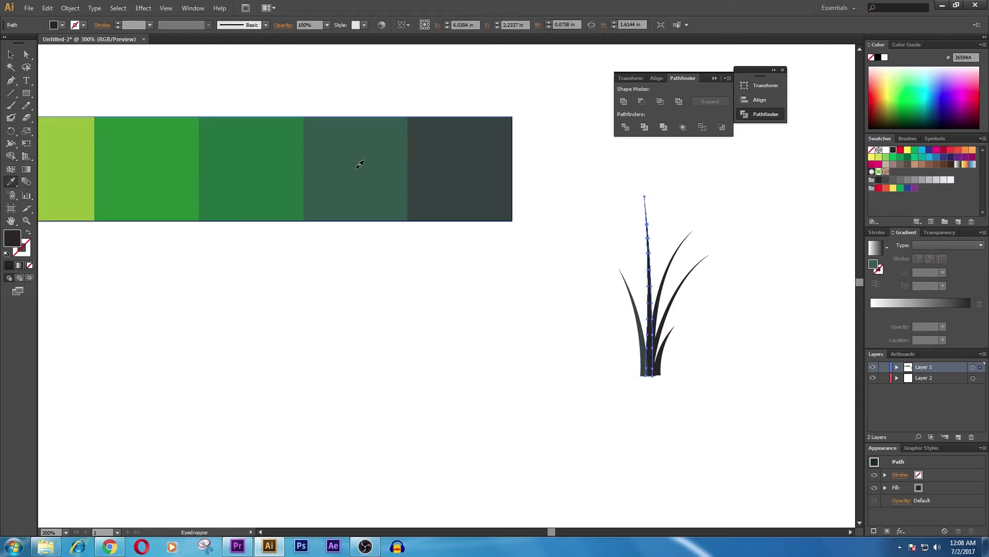
click(133, 139)
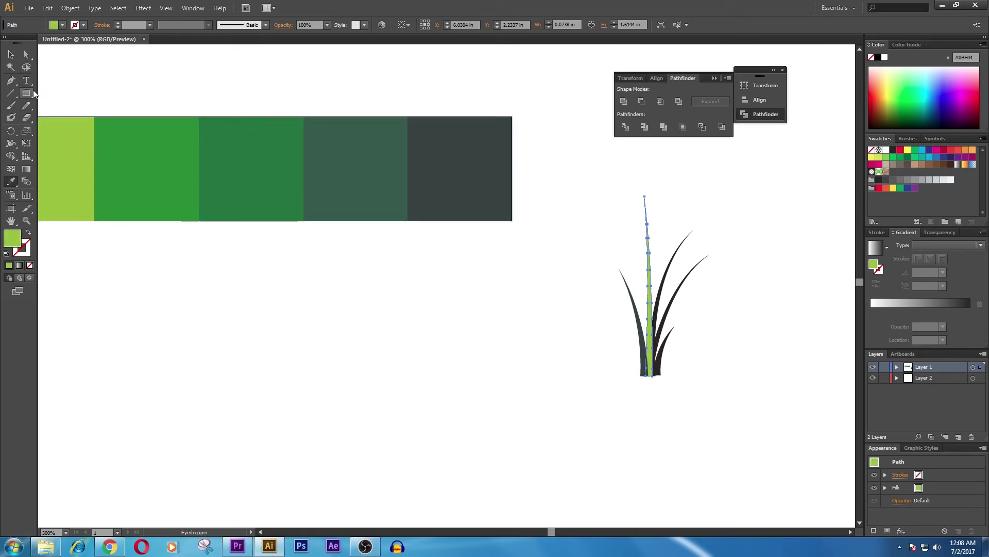
click(9, 54)
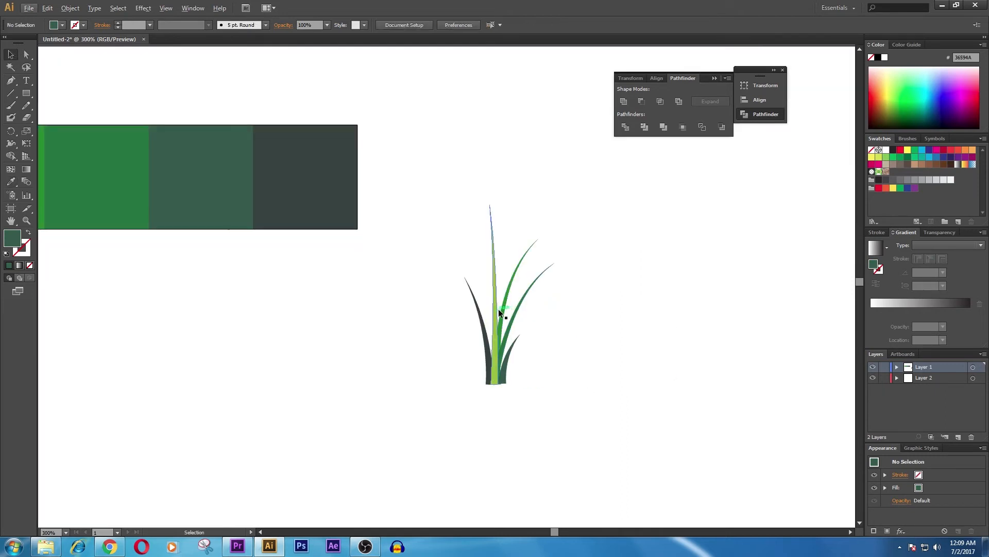
Sample medium and other greens from the swatch strip onto the remaining blades
click(500, 308)
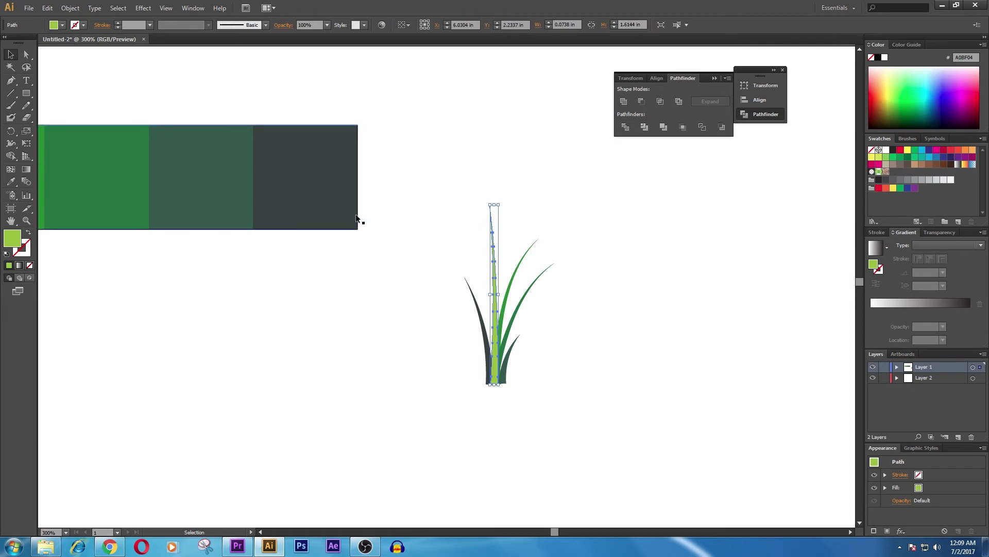
click(110, 184)
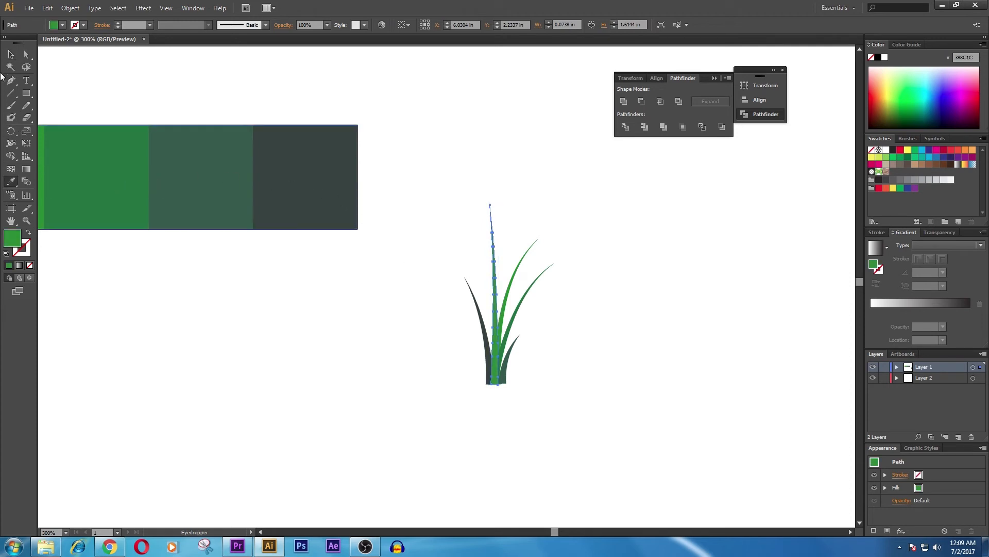
click(519, 434)
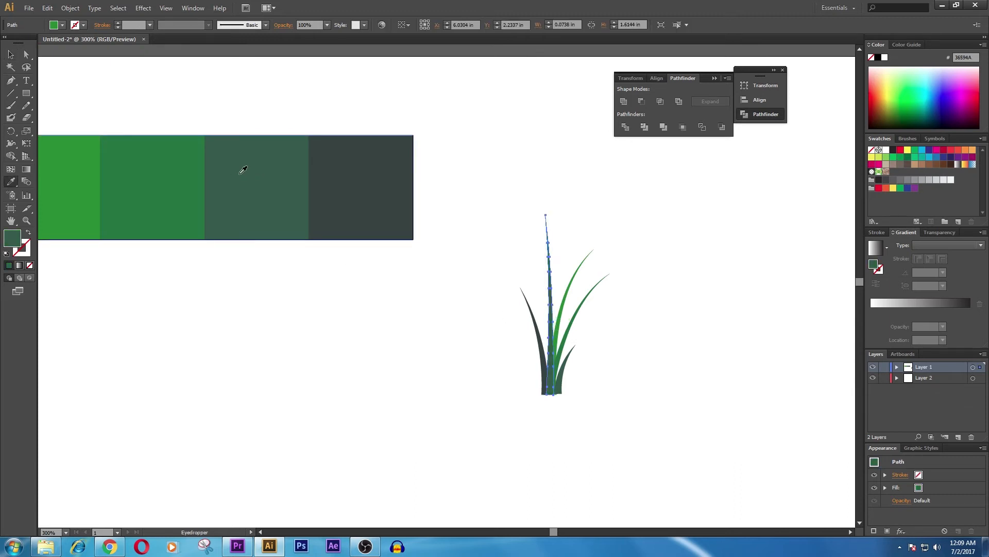
click(424, 415)
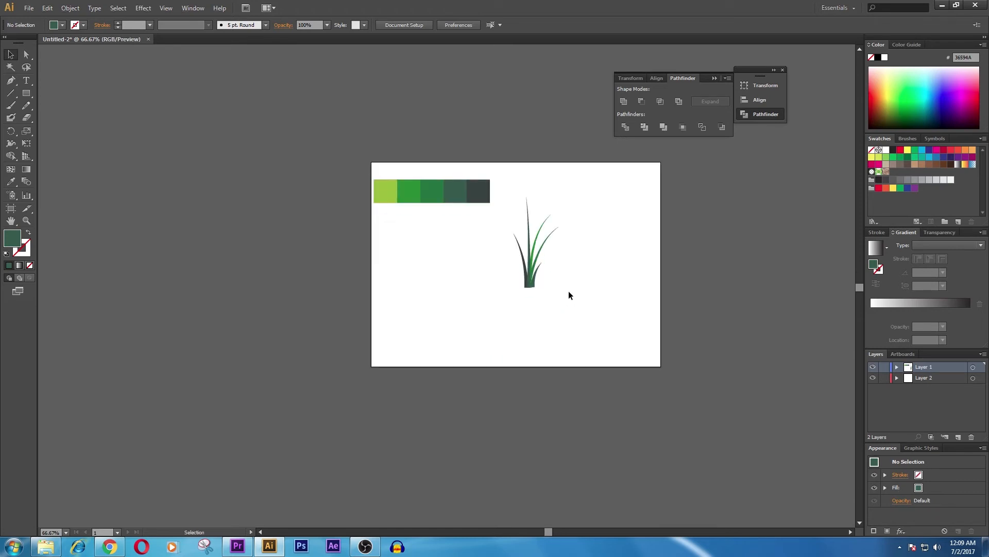
mouse_move(620, 277)
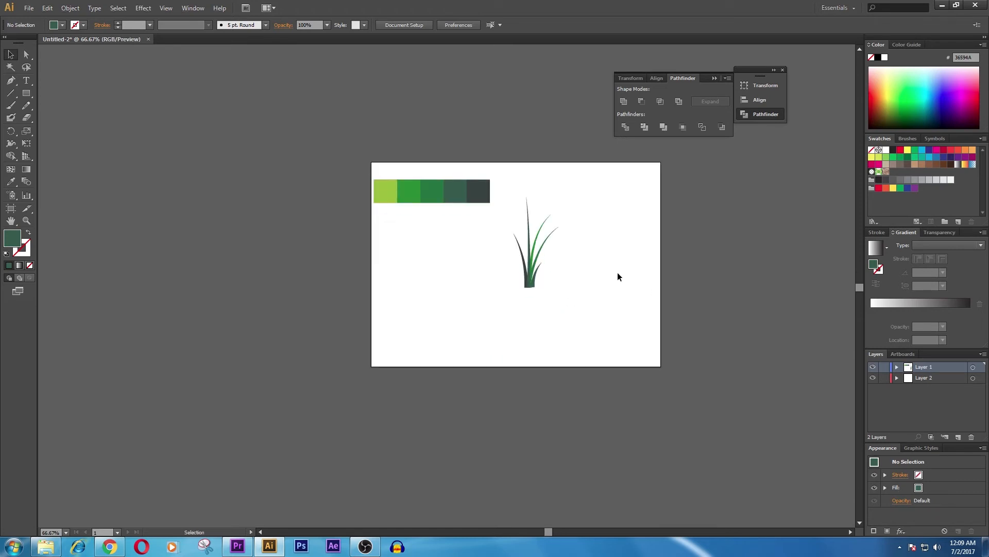
mouse_move(533, 347)
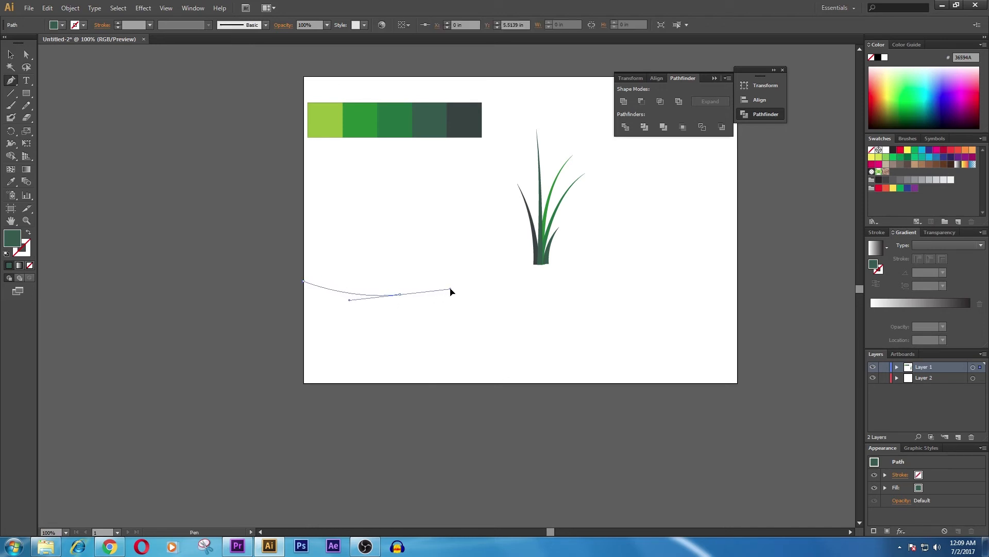
Draw a wavy dark green ground shape, closed along the artboard's bottom edge
drag(451, 292, 559, 283)
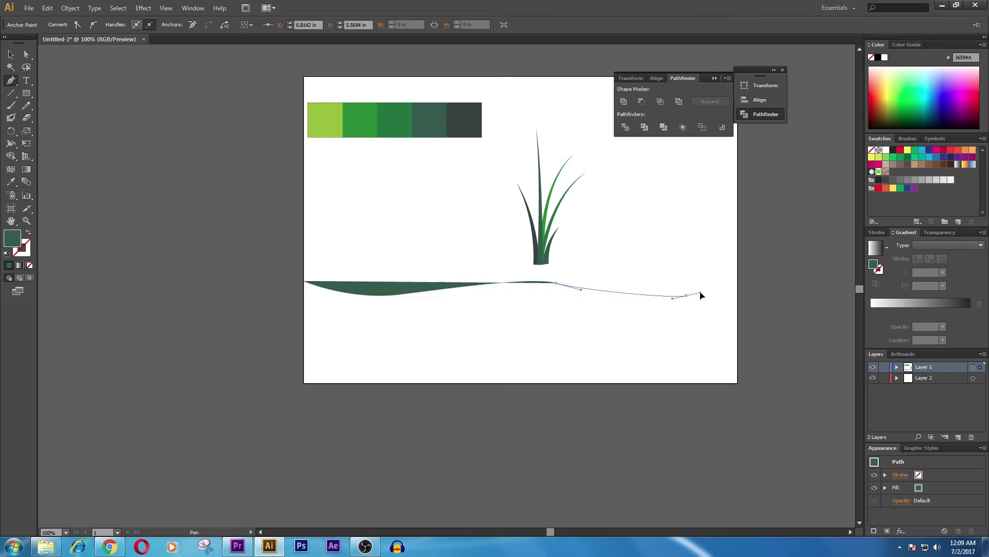
drag(686, 296, 740, 280)
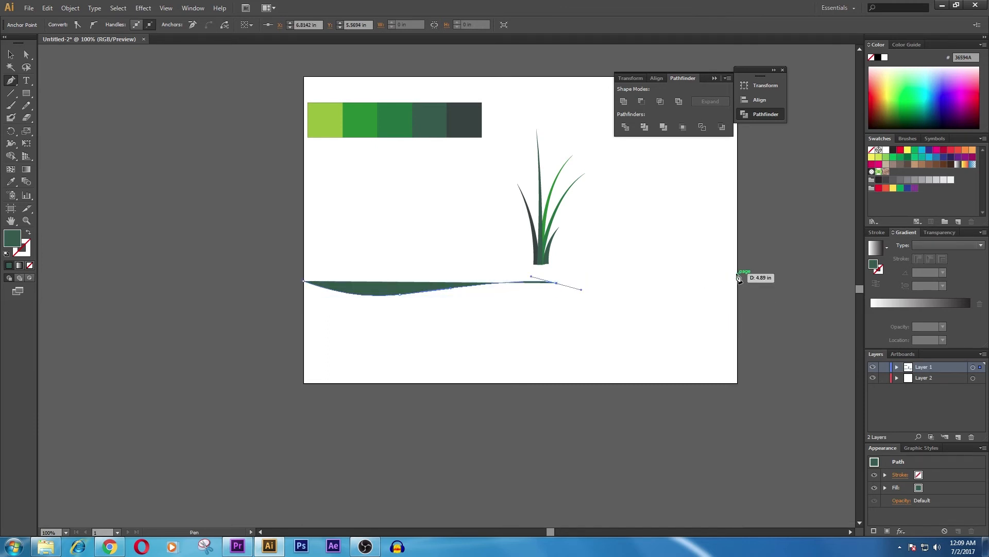
drag(557, 282, 753, 265)
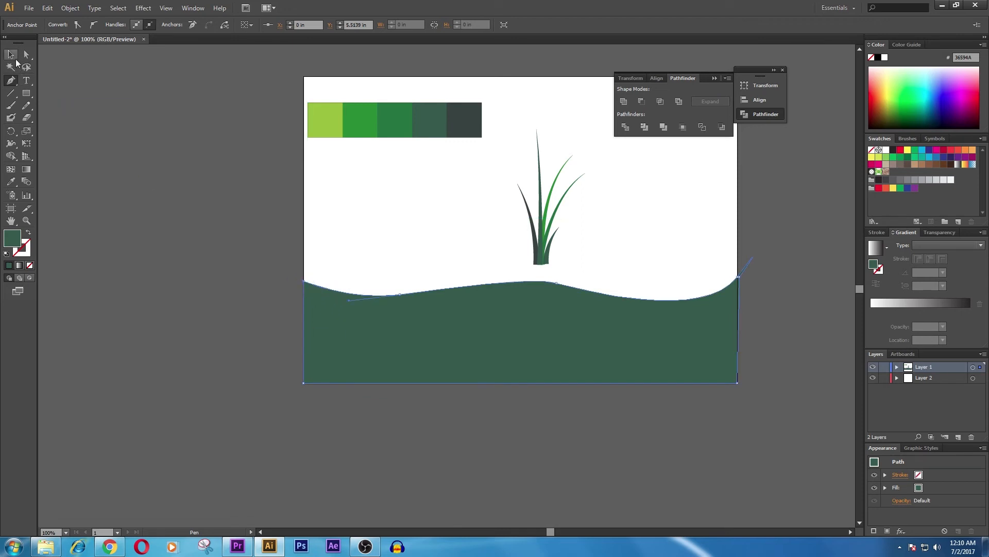
drag(739, 275, 742, 284)
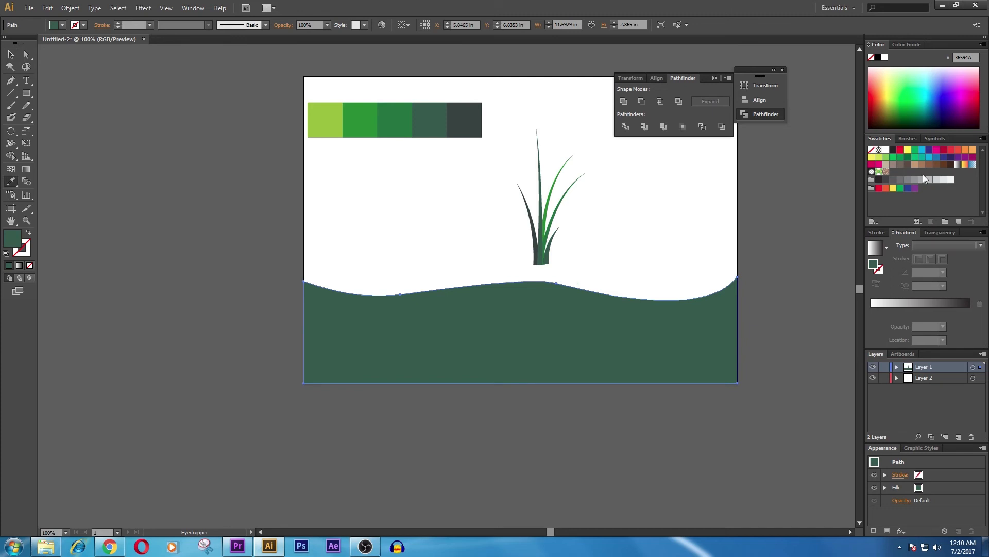
Fill the ground with tan, then a deeper brown swatch, and select the grass tuft
click(900, 157)
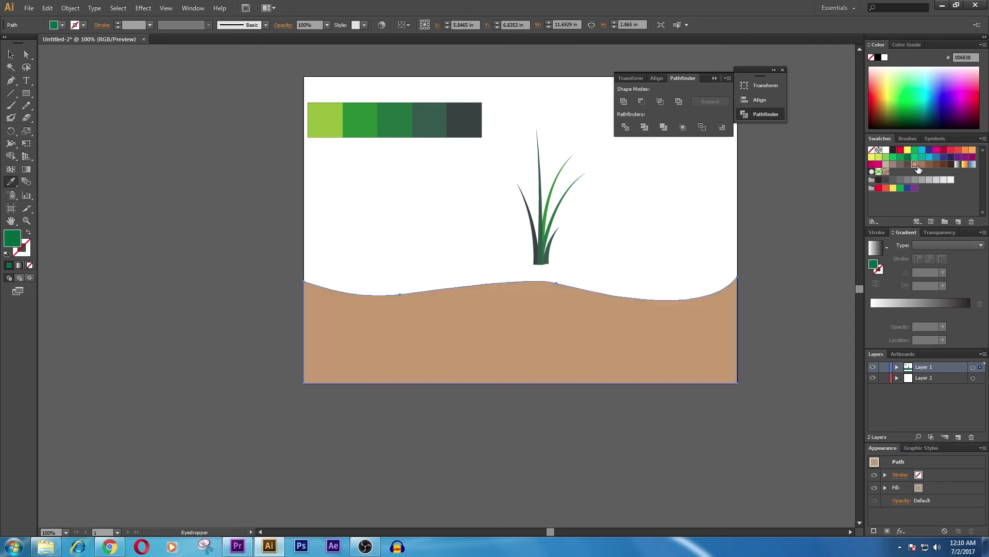
click(914, 164)
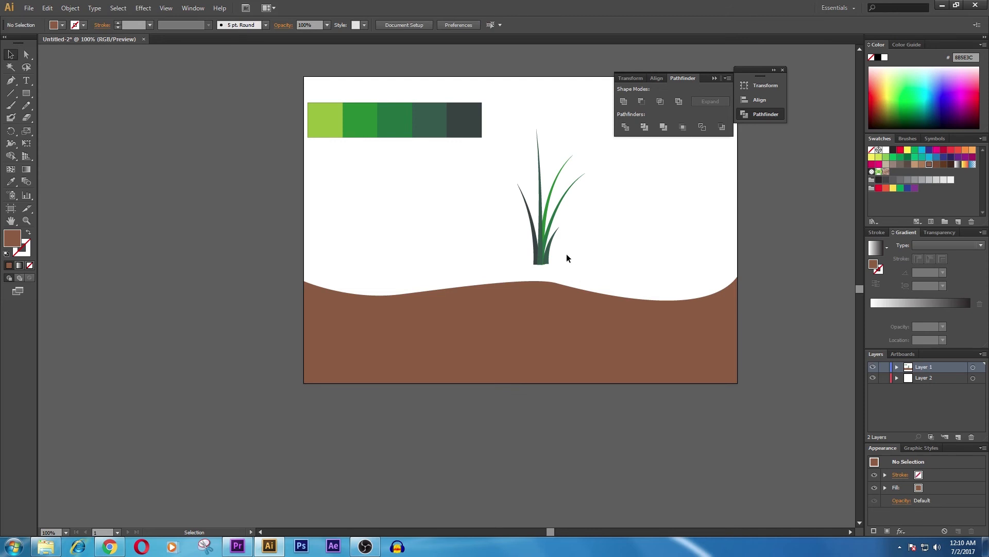
click(548, 202)
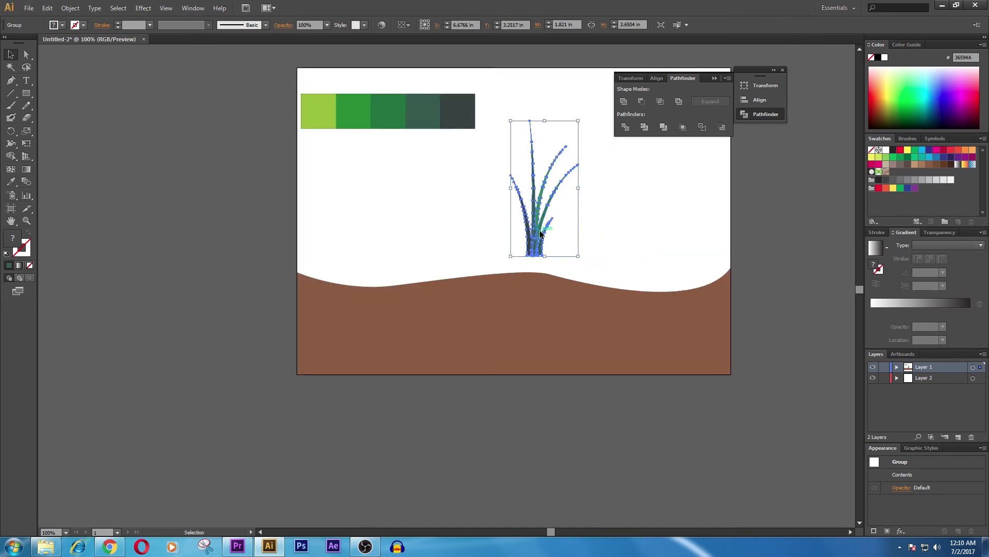
Duplicate and shrink the grass tuft, scattering five small copies across the brown ground
drag(542, 189, 636, 288)
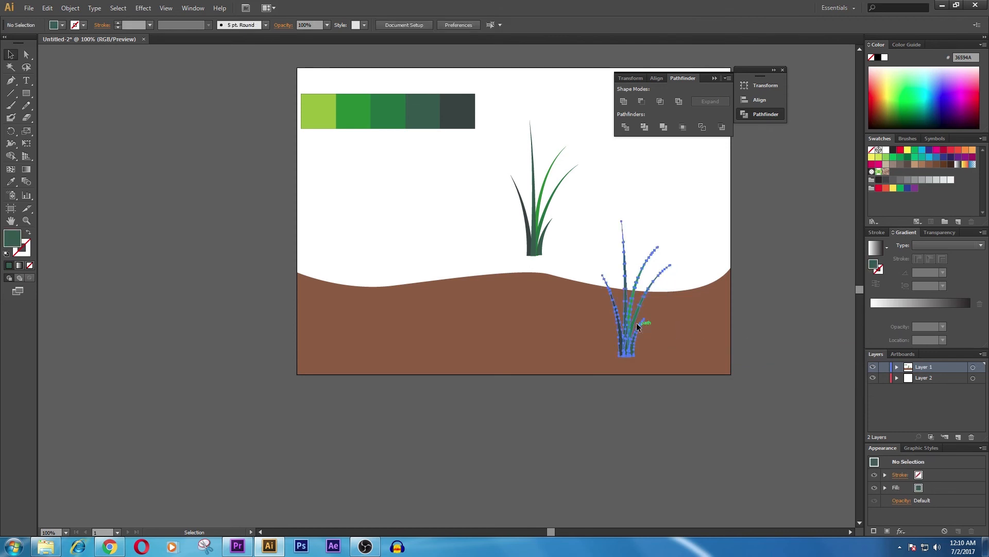
click(636, 324)
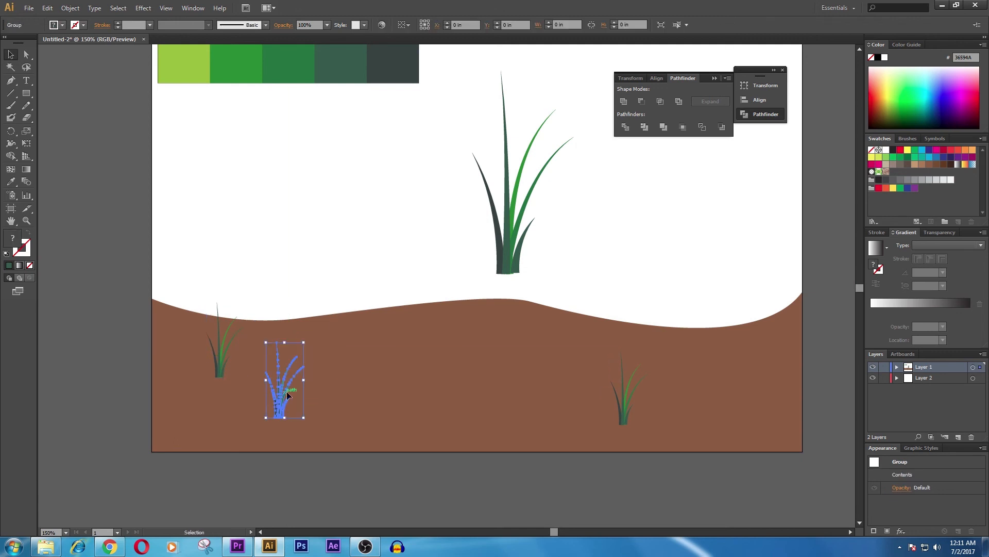
drag(284, 379, 224, 340)
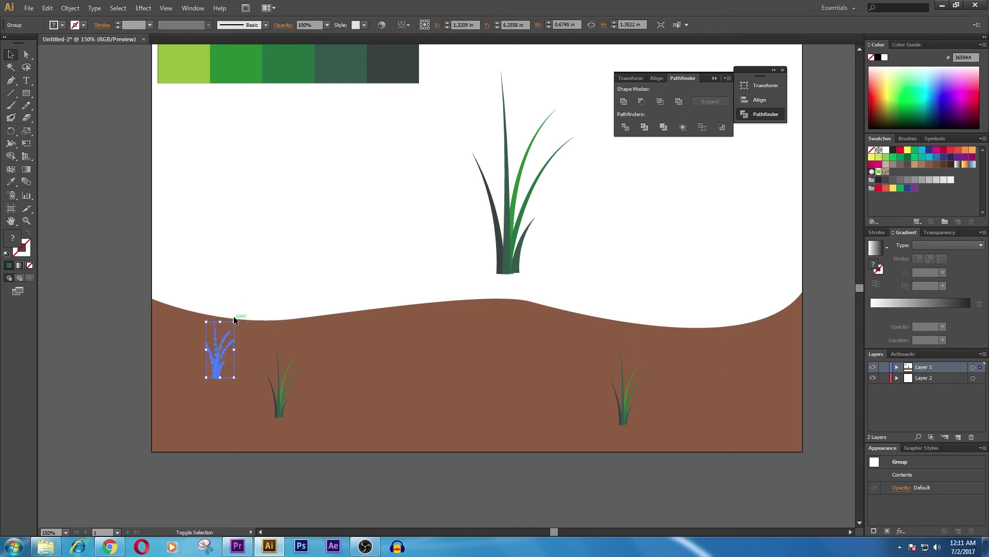
drag(220, 349, 254, 385)
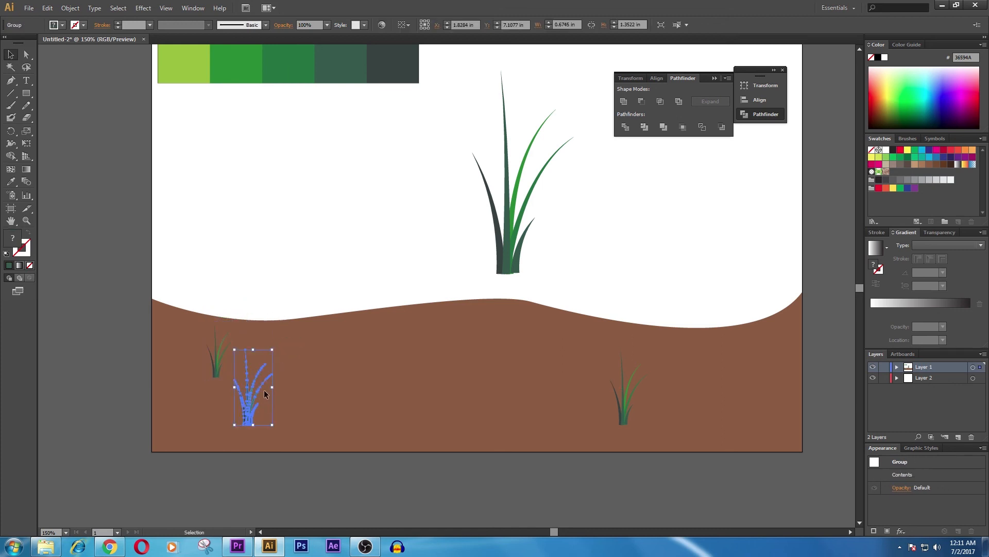
drag(253, 388, 372, 372)
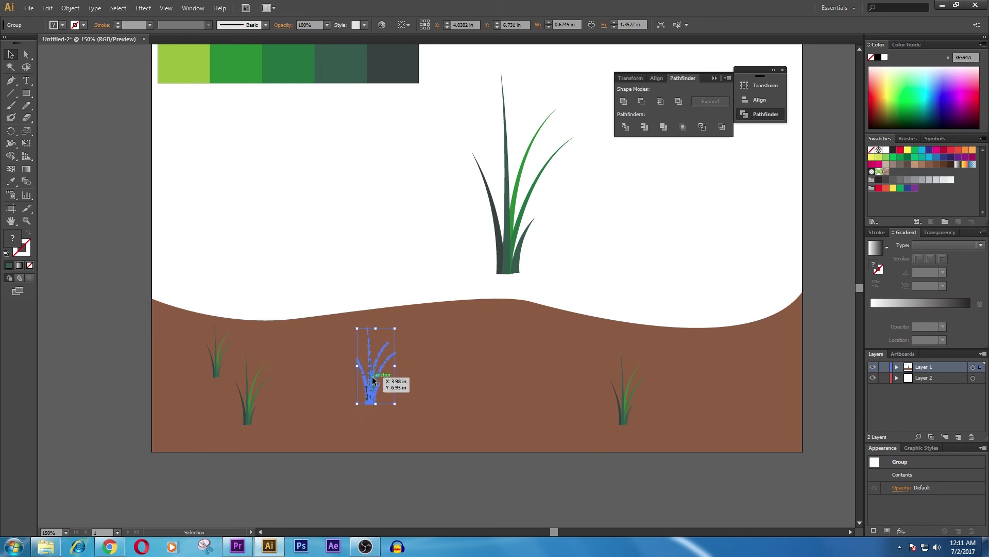
drag(375, 362, 475, 359)
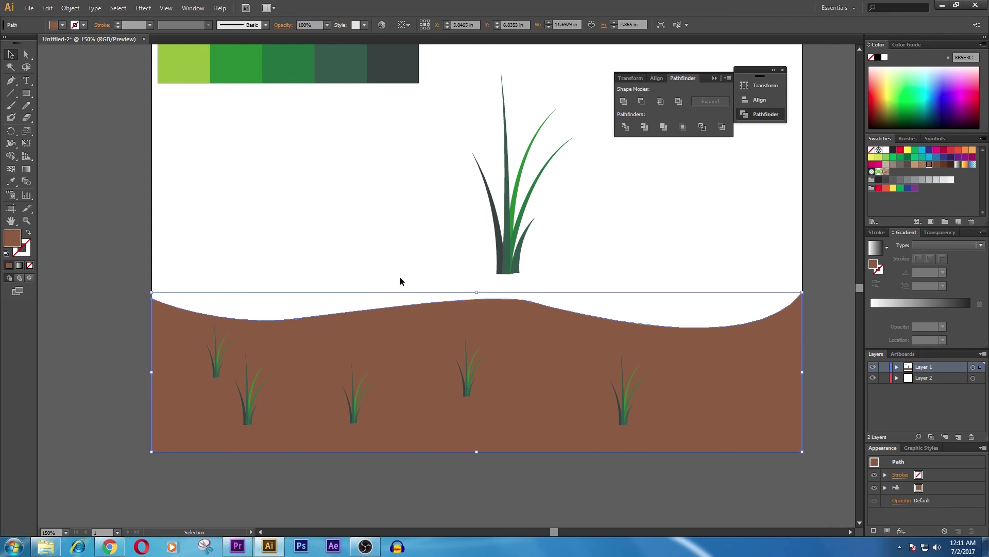
mouse_move(641, 220)
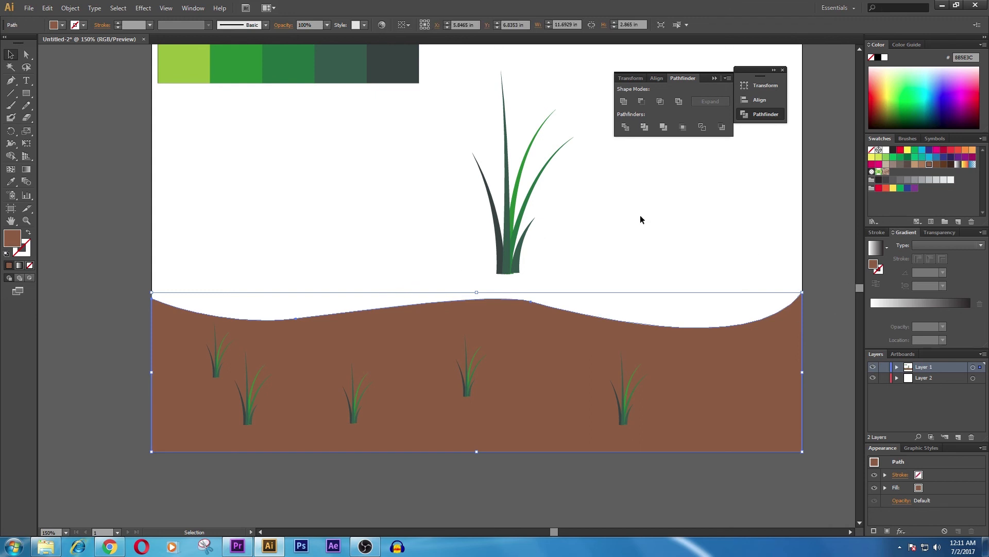
Try dark and mint greens, settle on a bright green ground fill, and pan the view
click(906, 156)
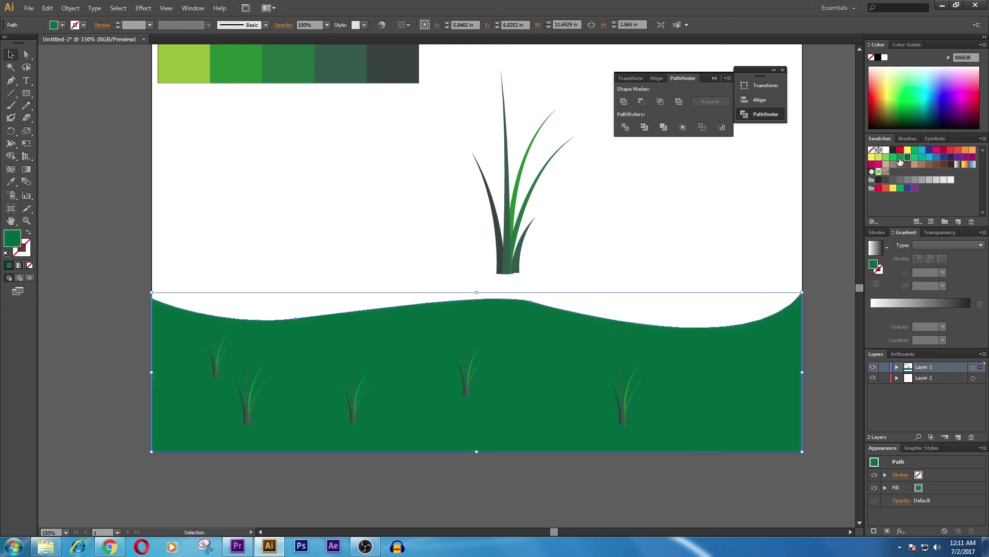
click(893, 157)
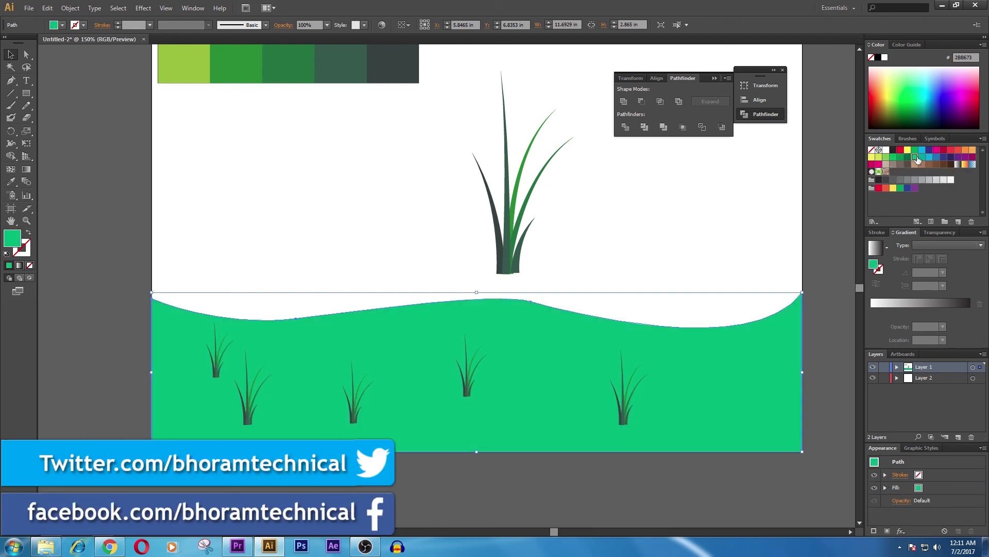
click(913, 154)
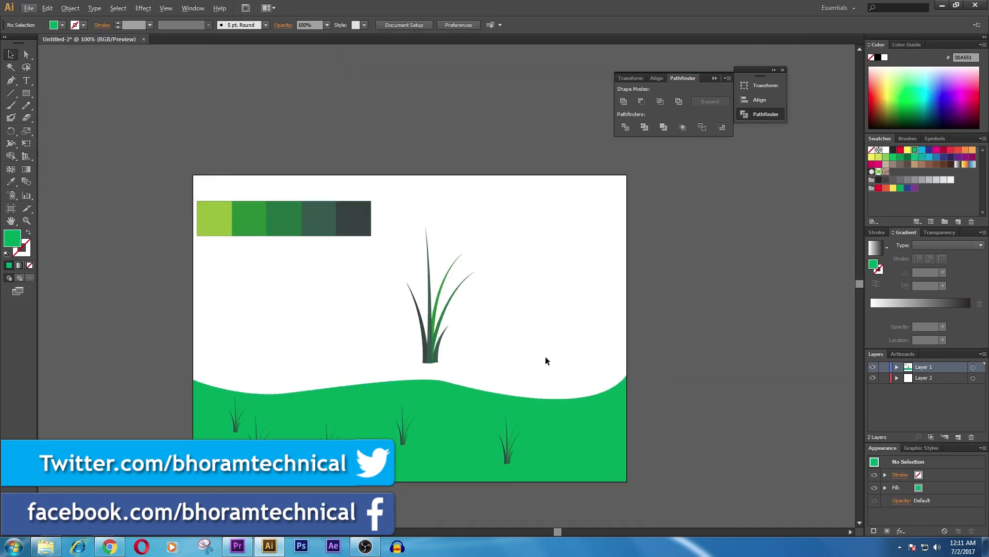
drag(547, 360, 602, 331)
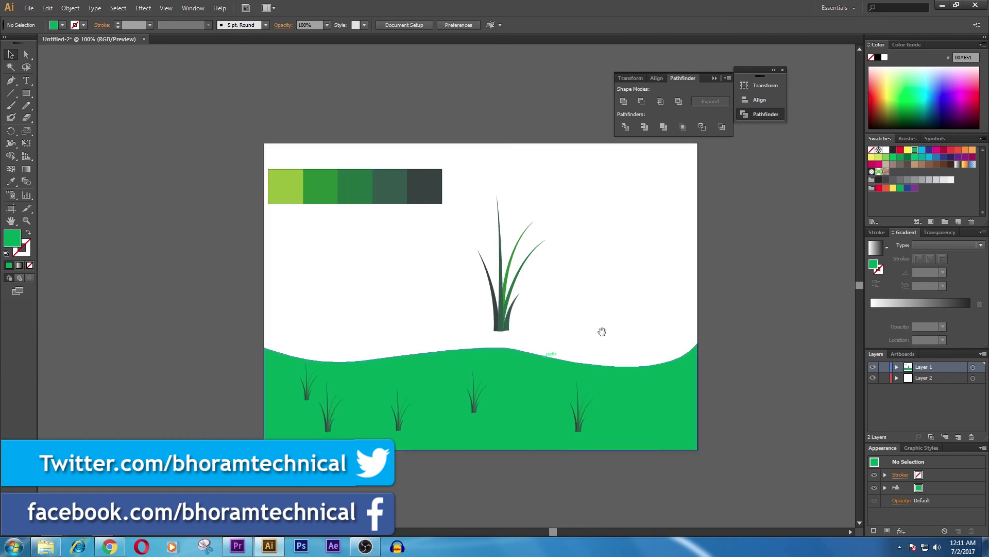